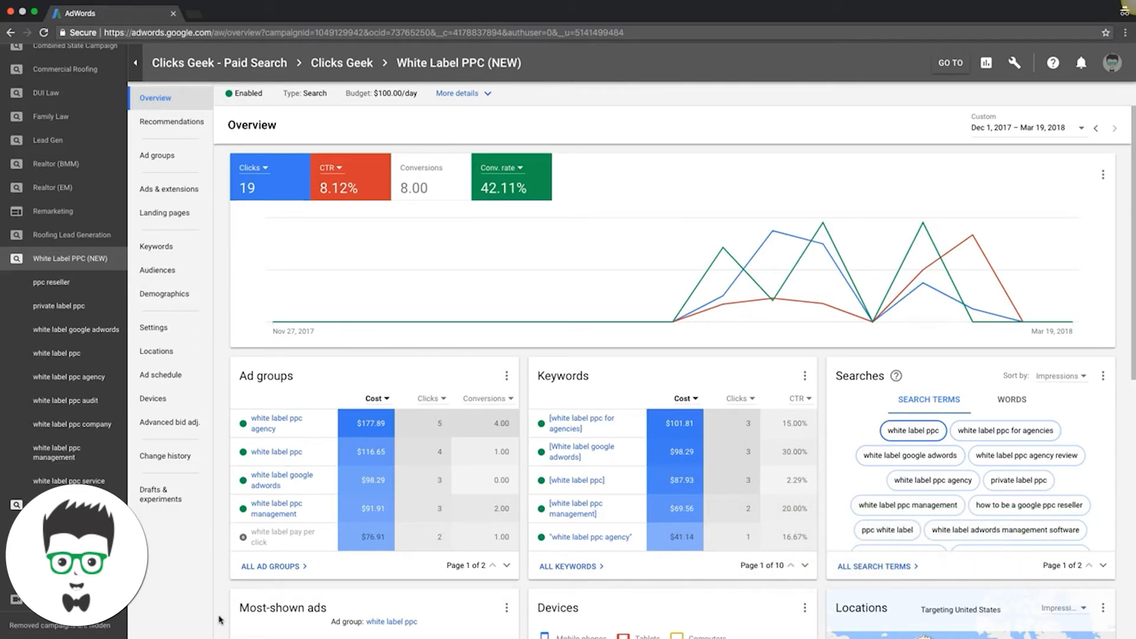
pyautogui.moveTo(180, 562)
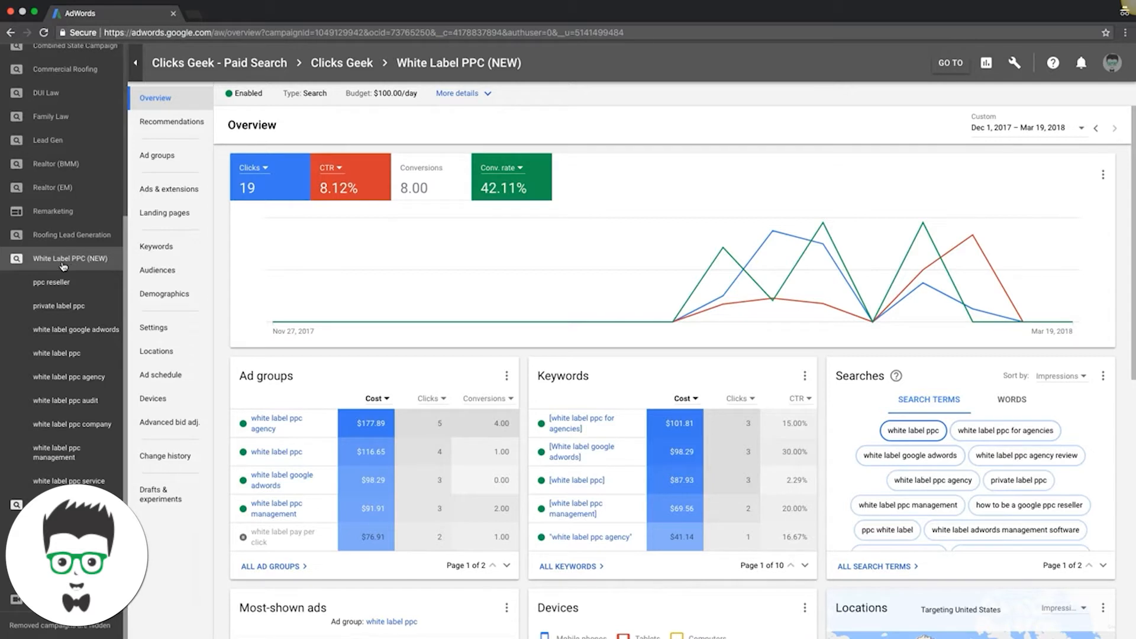
pyautogui.moveTo(70, 258)
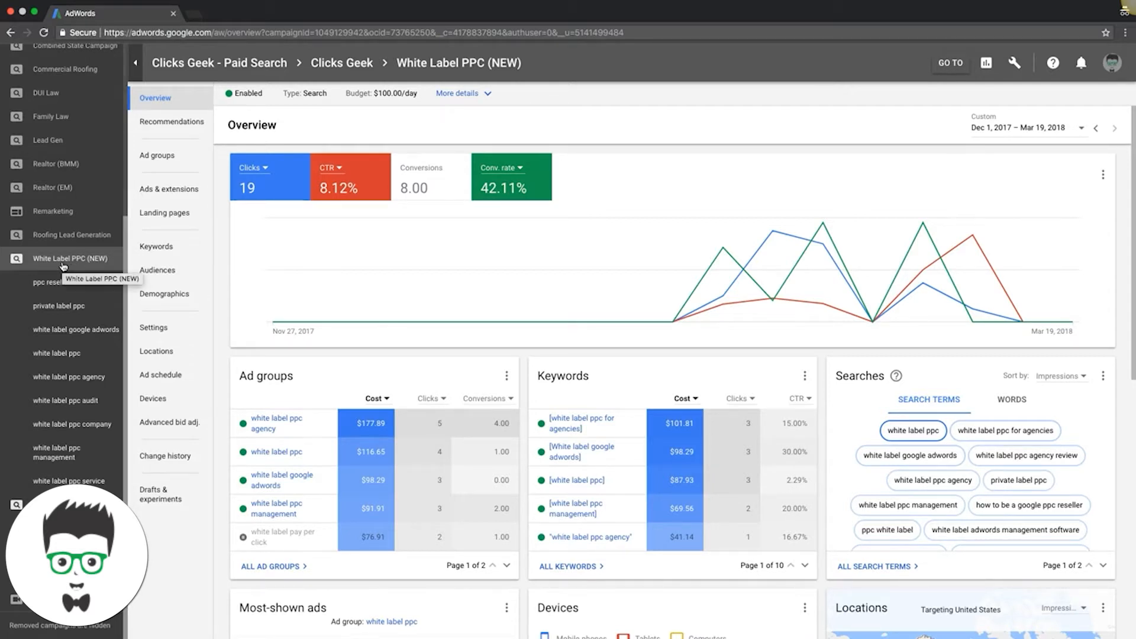
pyautogui.moveTo(71, 429)
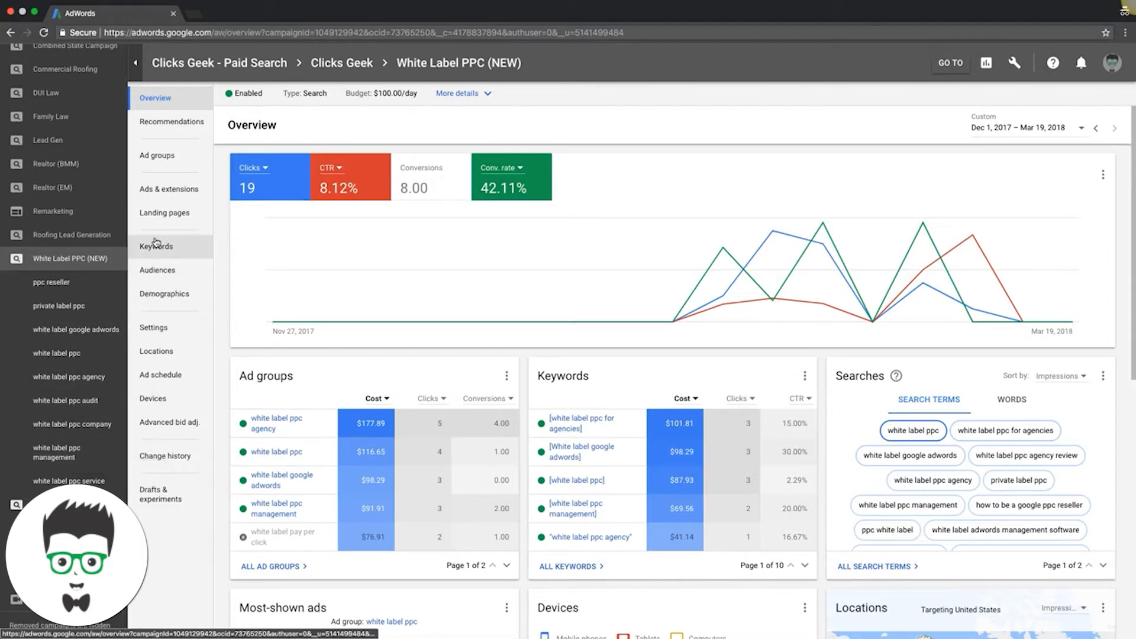
# - Open the White Label PPC (NEW) campaign settings and expand Bidding to show Manual CPC with Enhanced CPC
pyautogui.click(154, 327)
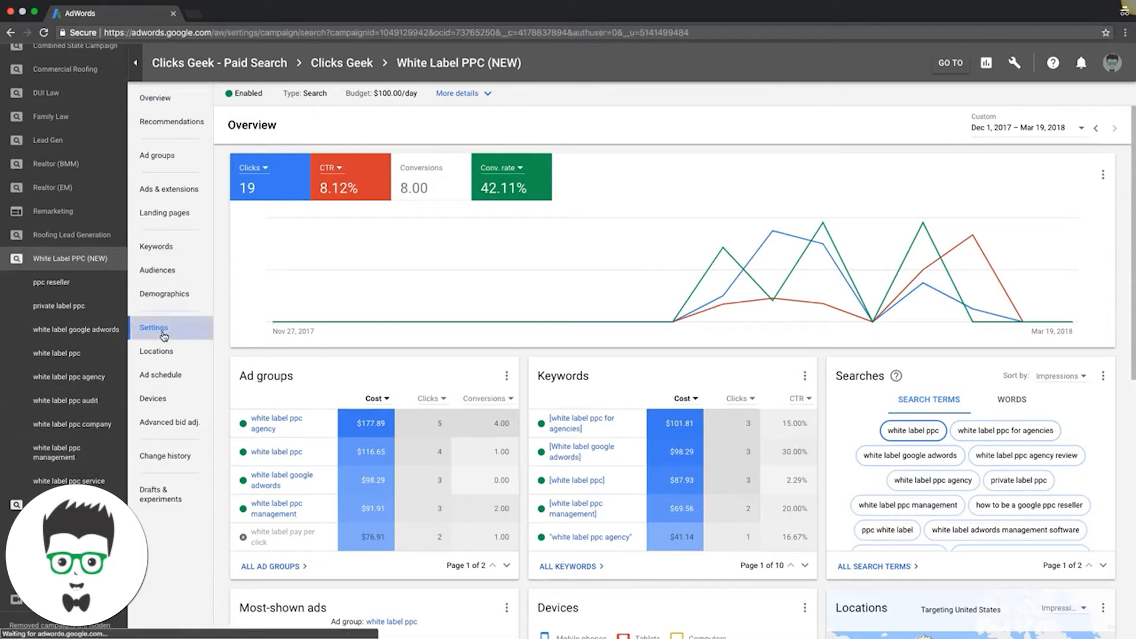
pyautogui.click(153, 327)
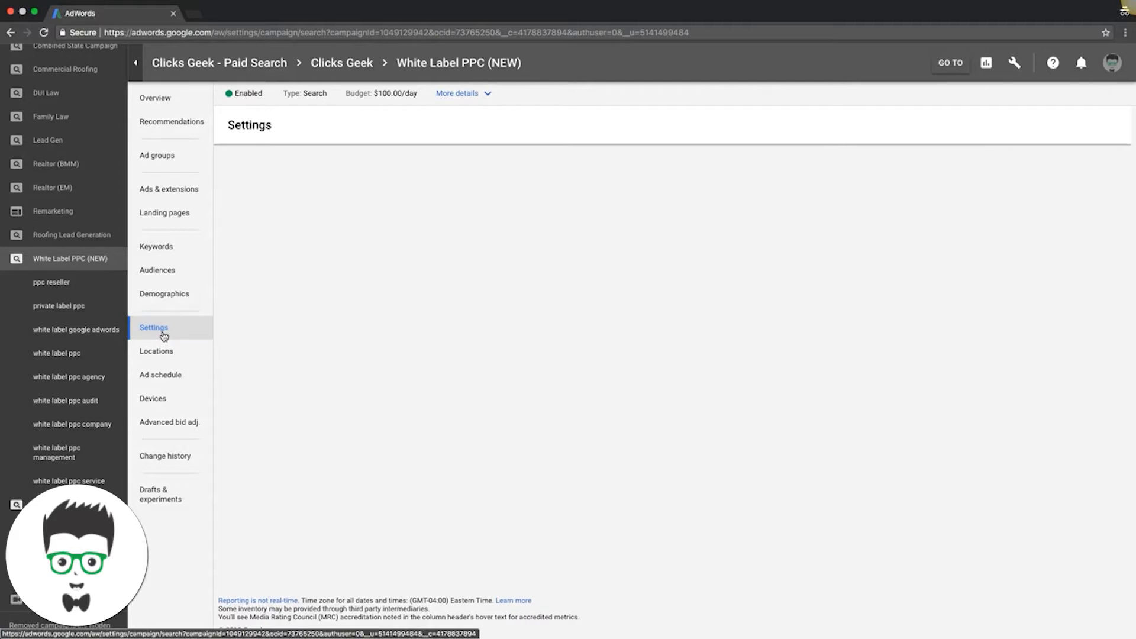
pyautogui.click(153, 327)
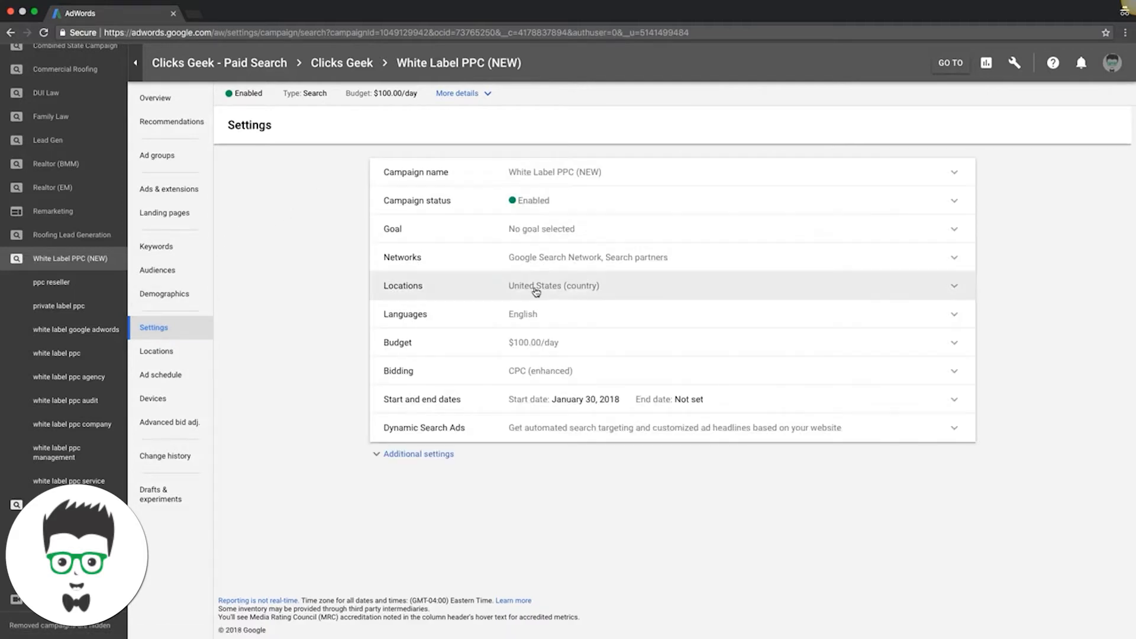
pyautogui.moveTo(955, 371)
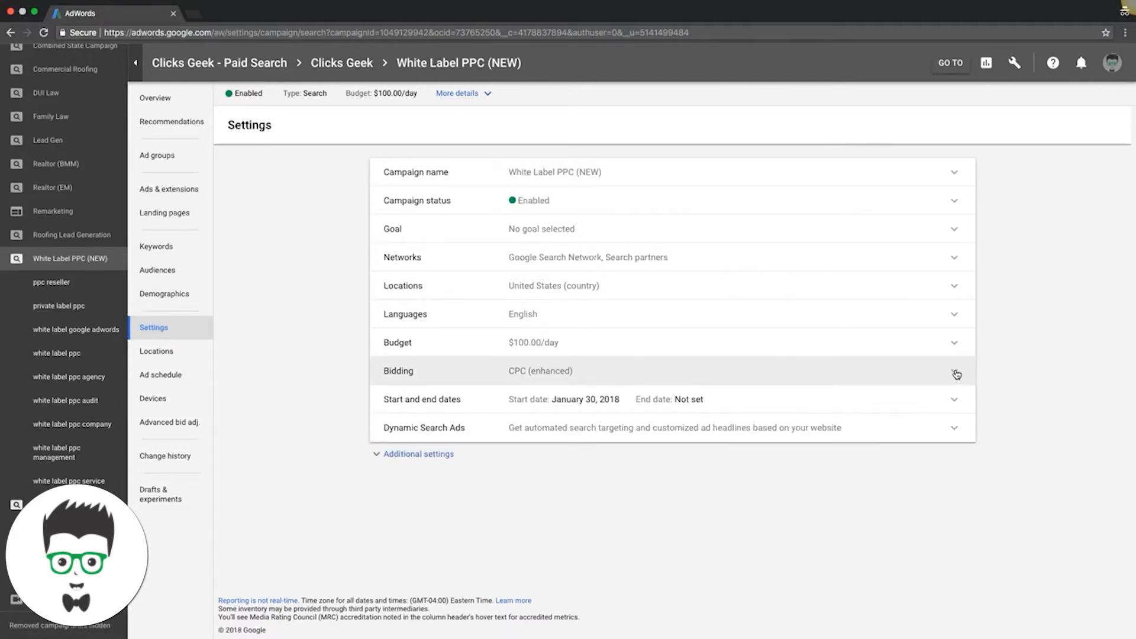
pyautogui.click(955, 370)
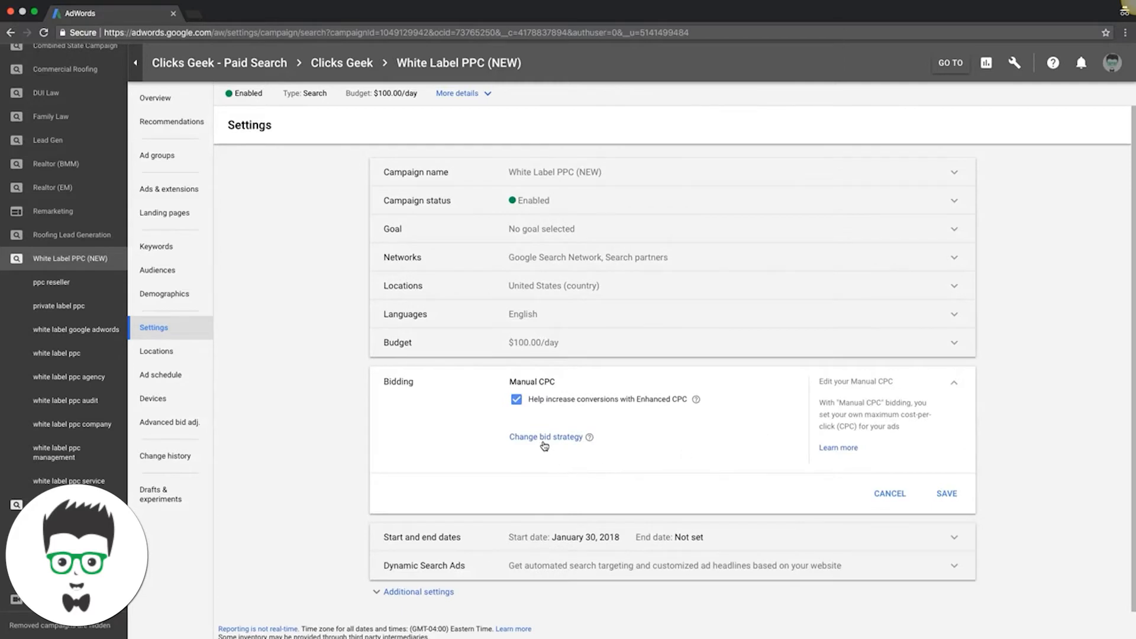
pyautogui.moveTo(530, 443)
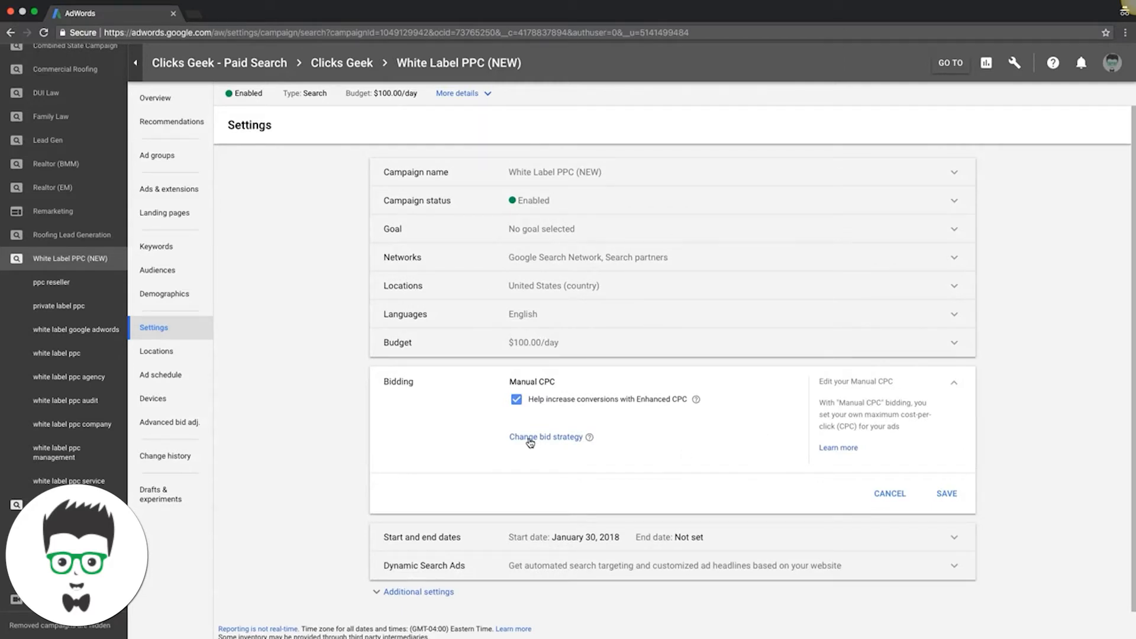
# - Open the bid strategy list showing Target CPA and Manual CPC options
pyautogui.click(545, 436)
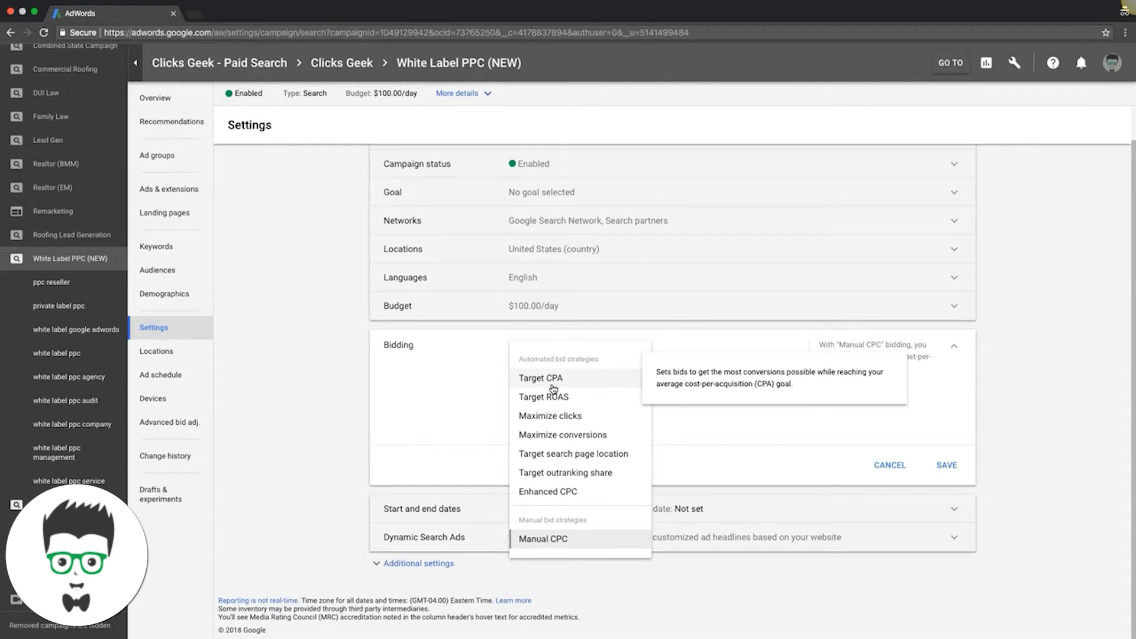
pyautogui.moveTo(569, 389)
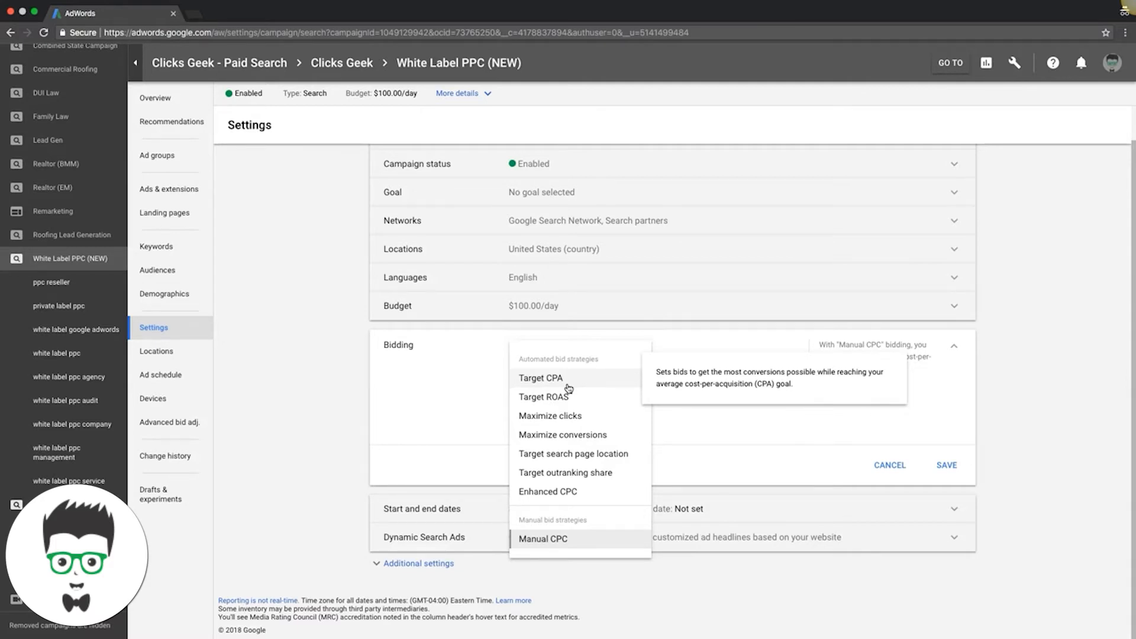
pyautogui.moveTo(556, 382)
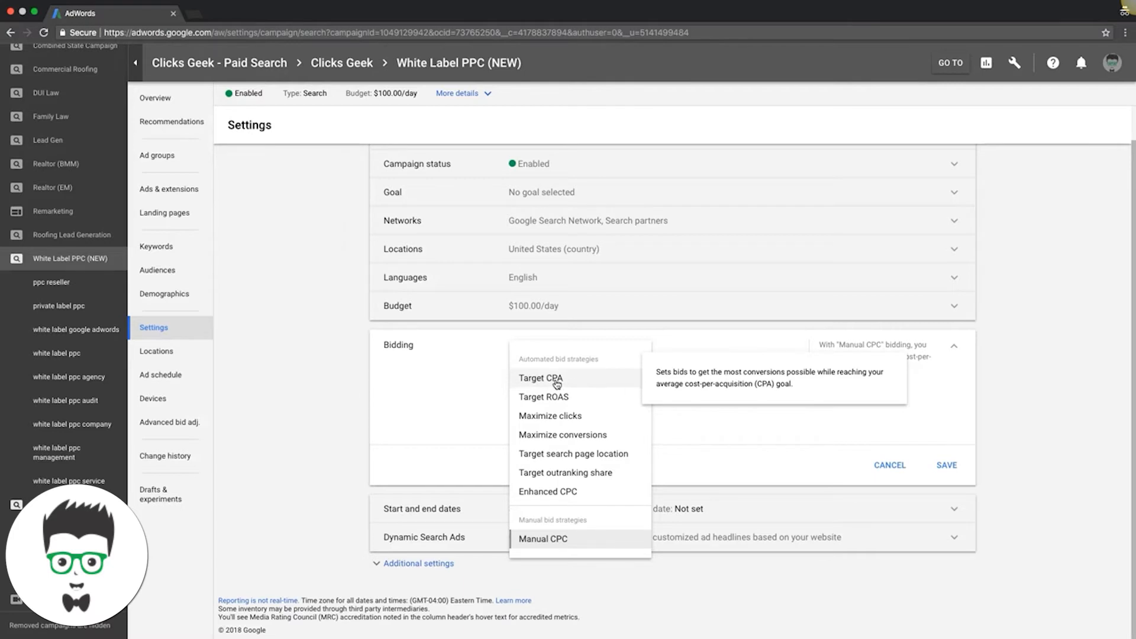
pyautogui.moveTo(592, 403)
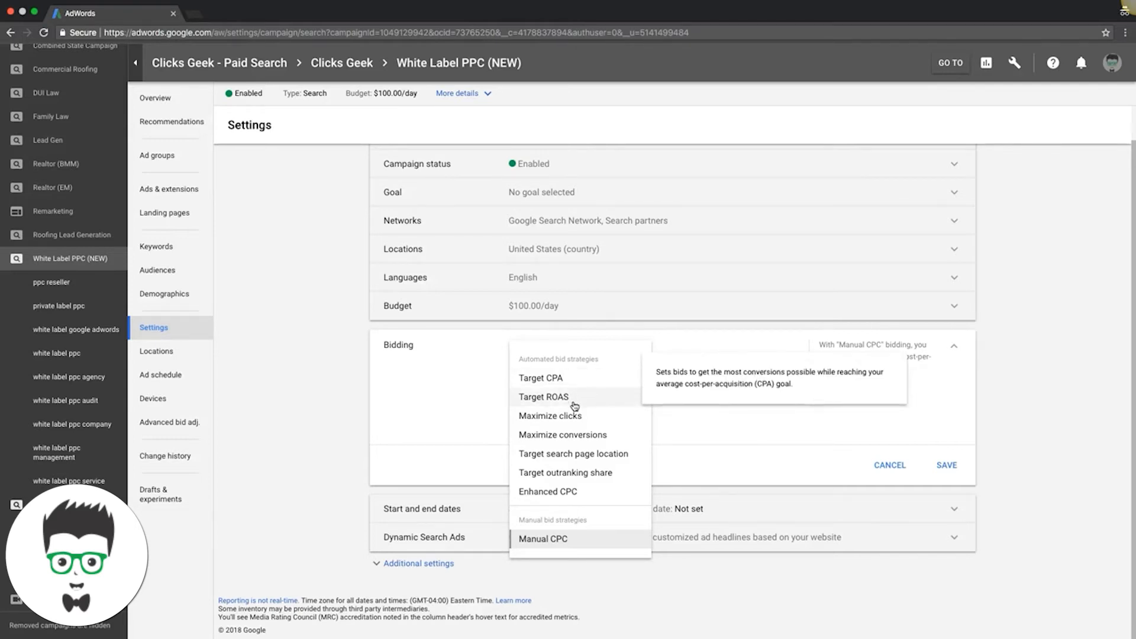
pyautogui.moveTo(543, 396)
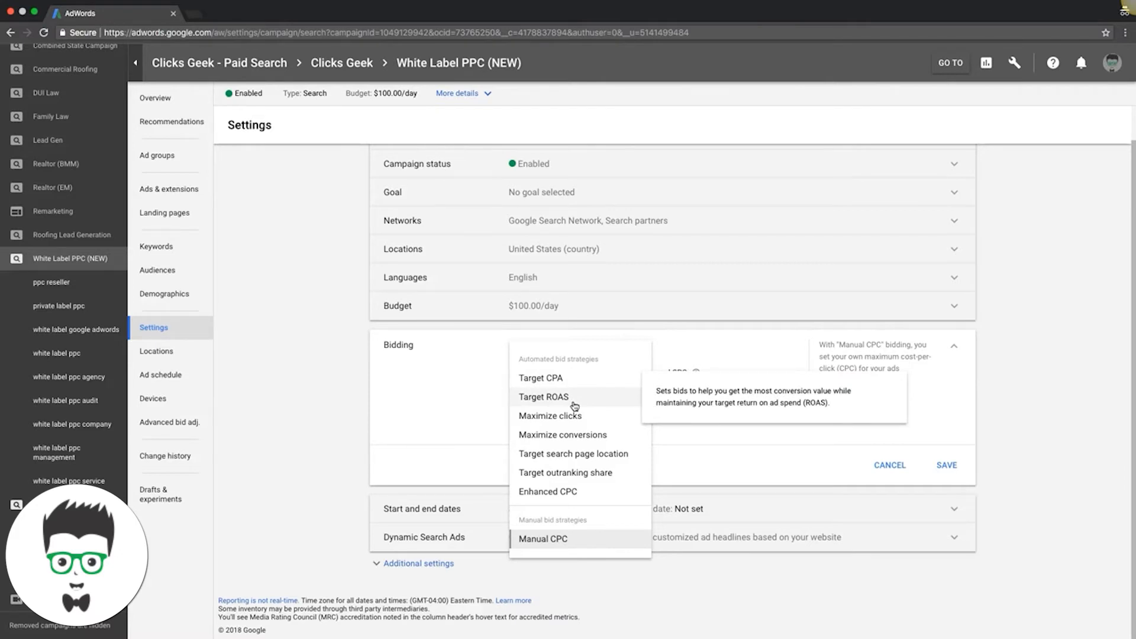
pyautogui.moveTo(571, 401)
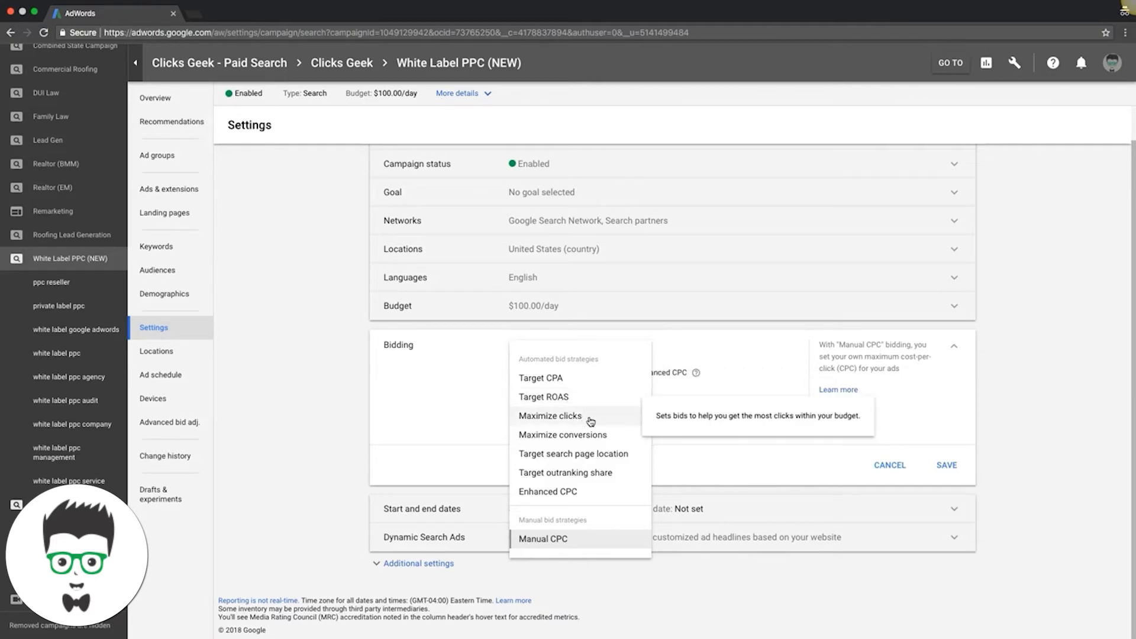
pyautogui.moveTo(596, 421)
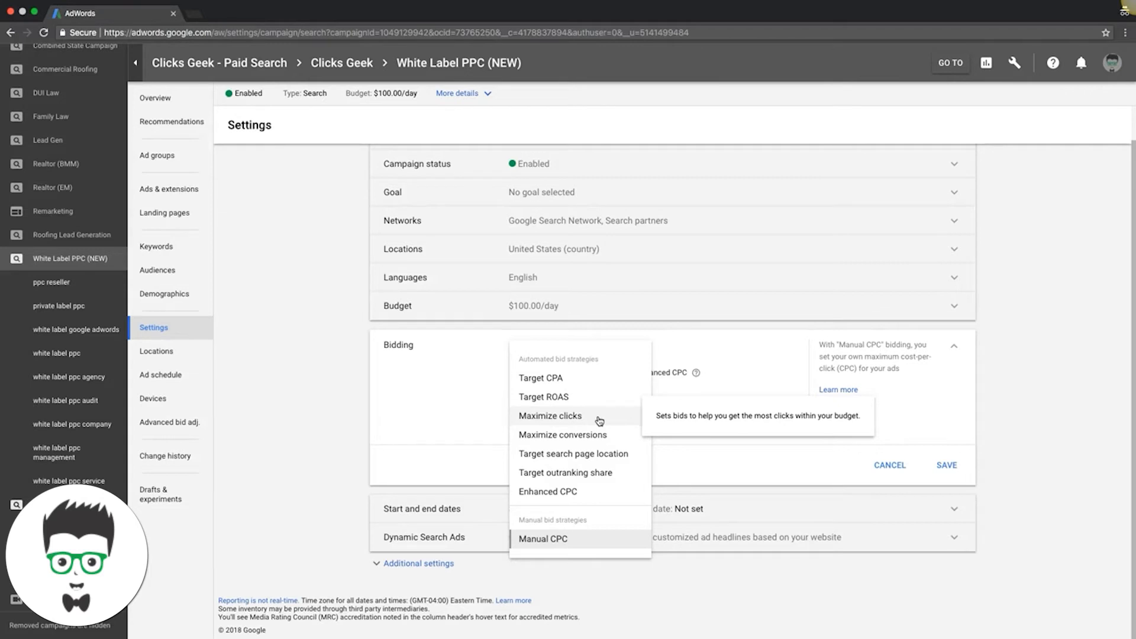
pyautogui.moveTo(665, 419)
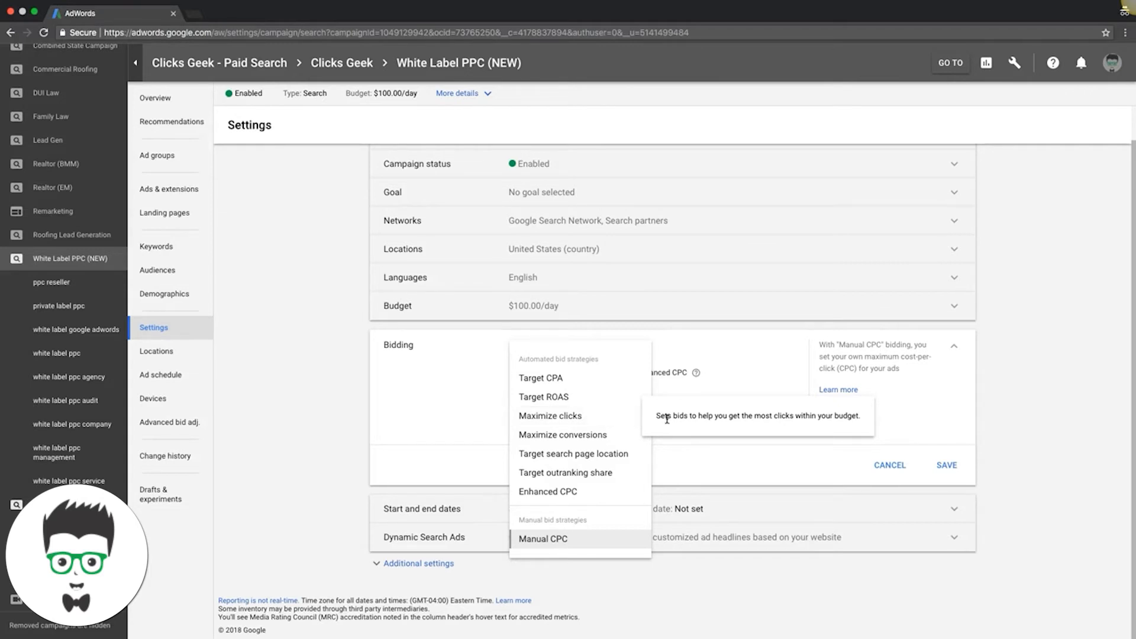
pyautogui.moveTo(550, 415)
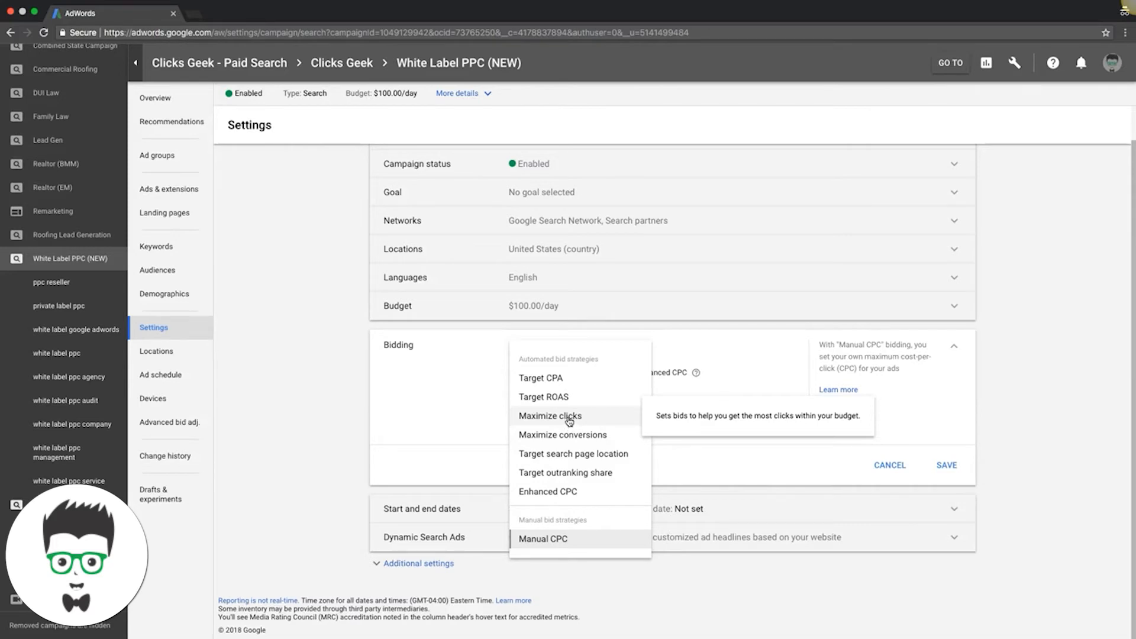
# - Choose Maximize clicks as the bid strategy and reopen the strategy list
pyautogui.click(549, 415)
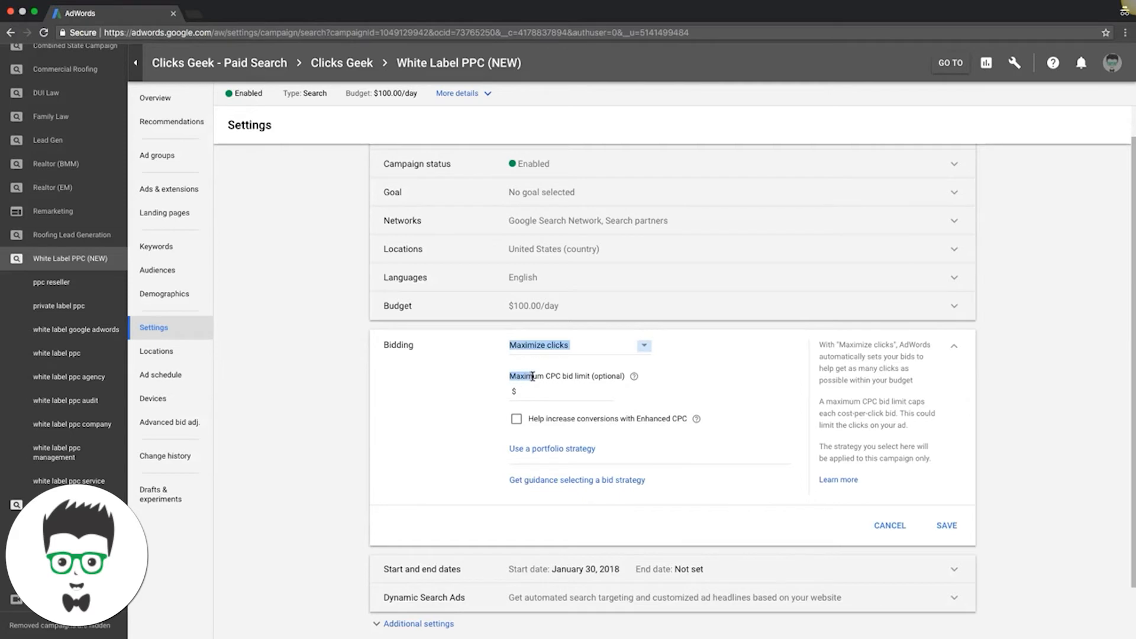
pyautogui.click(561, 390)
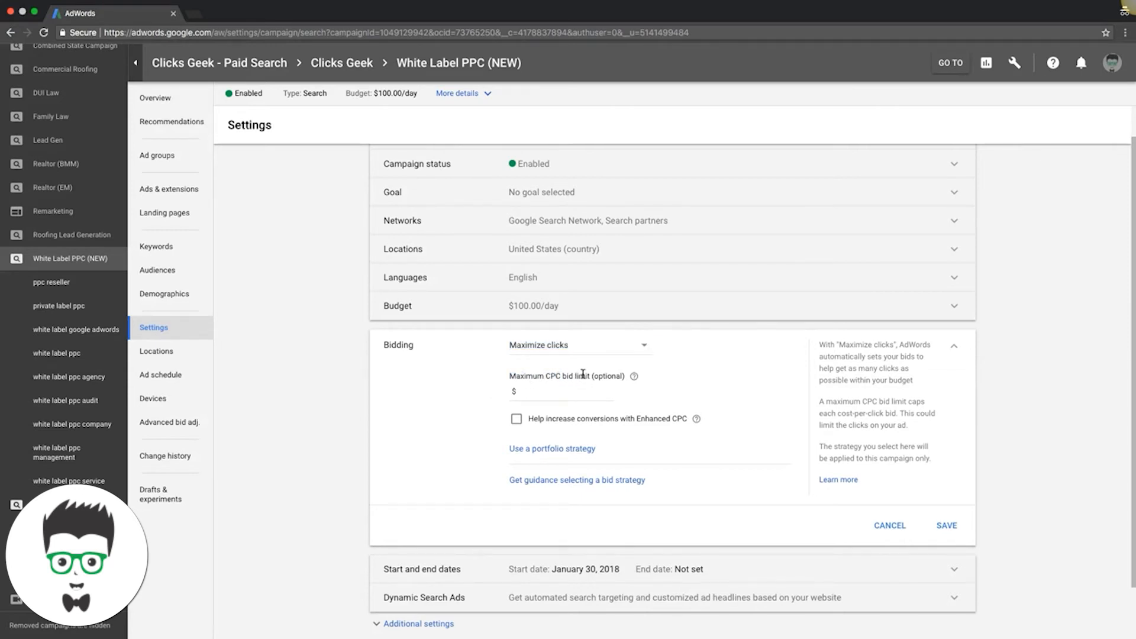
pyautogui.click(575, 345)
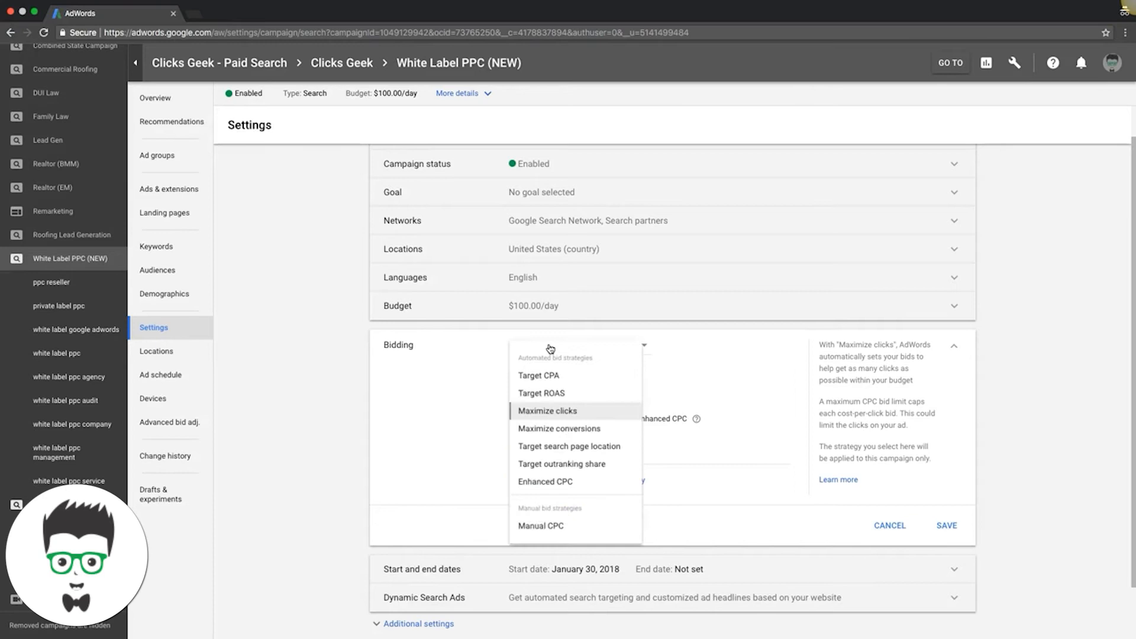
pyautogui.moveTo(562, 433)
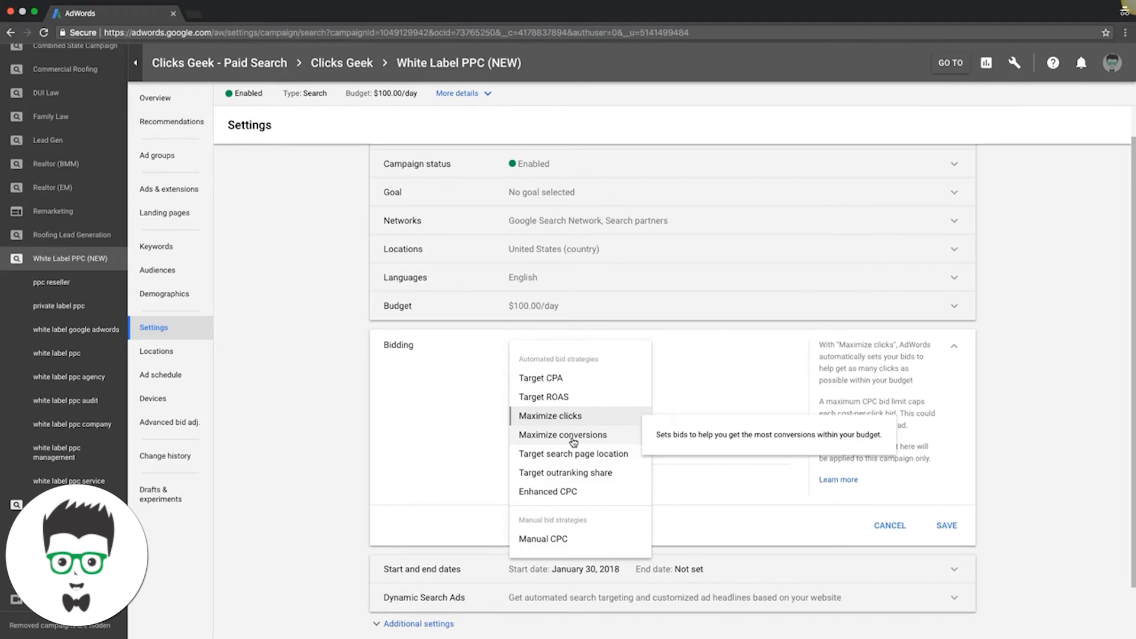
pyautogui.moveTo(577, 462)
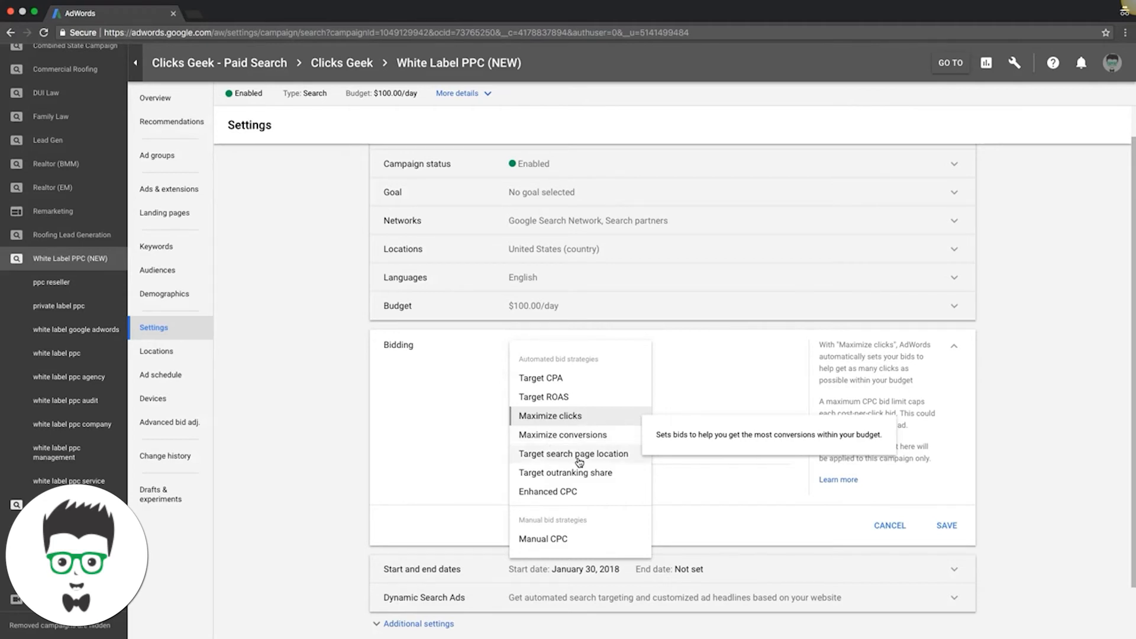
pyautogui.moveTo(574, 454)
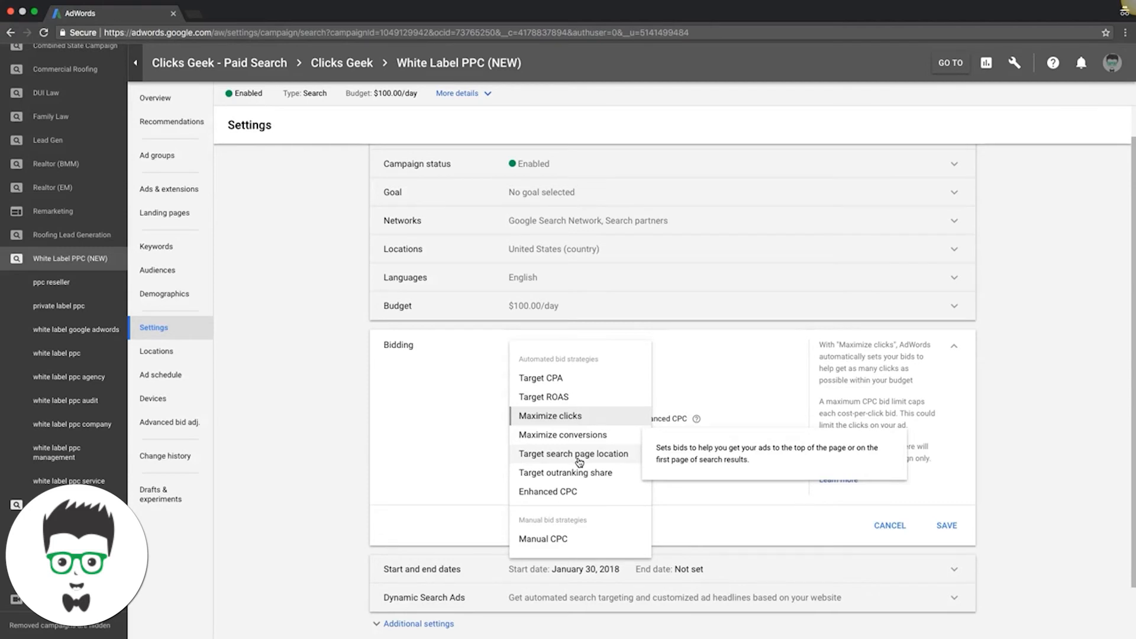
pyautogui.moveTo(561, 461)
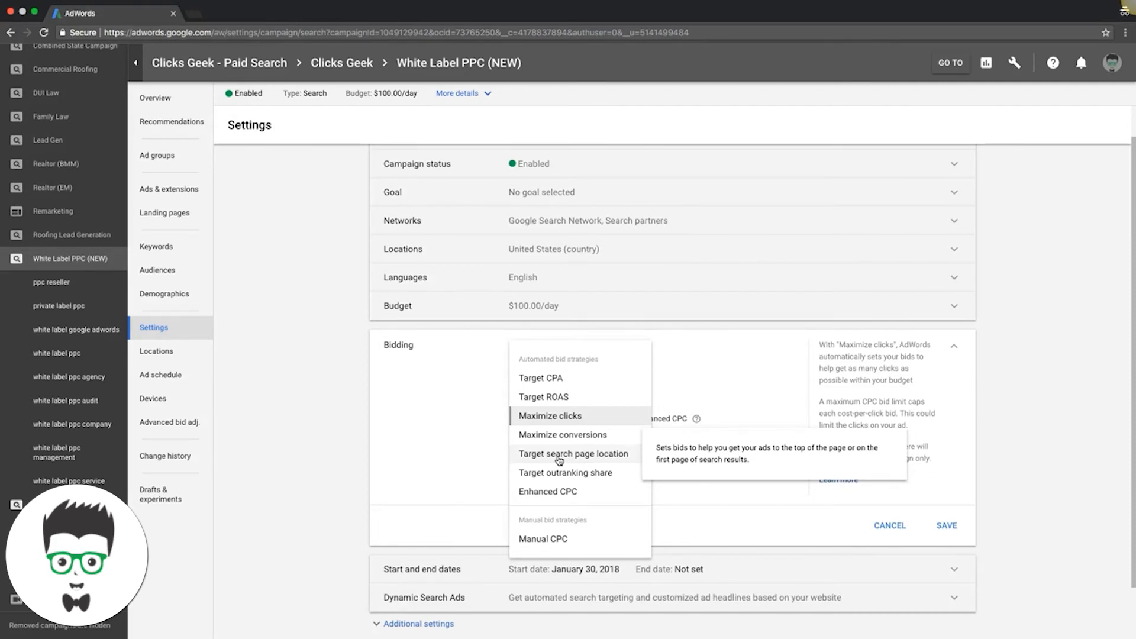
pyautogui.moveTo(565, 472)
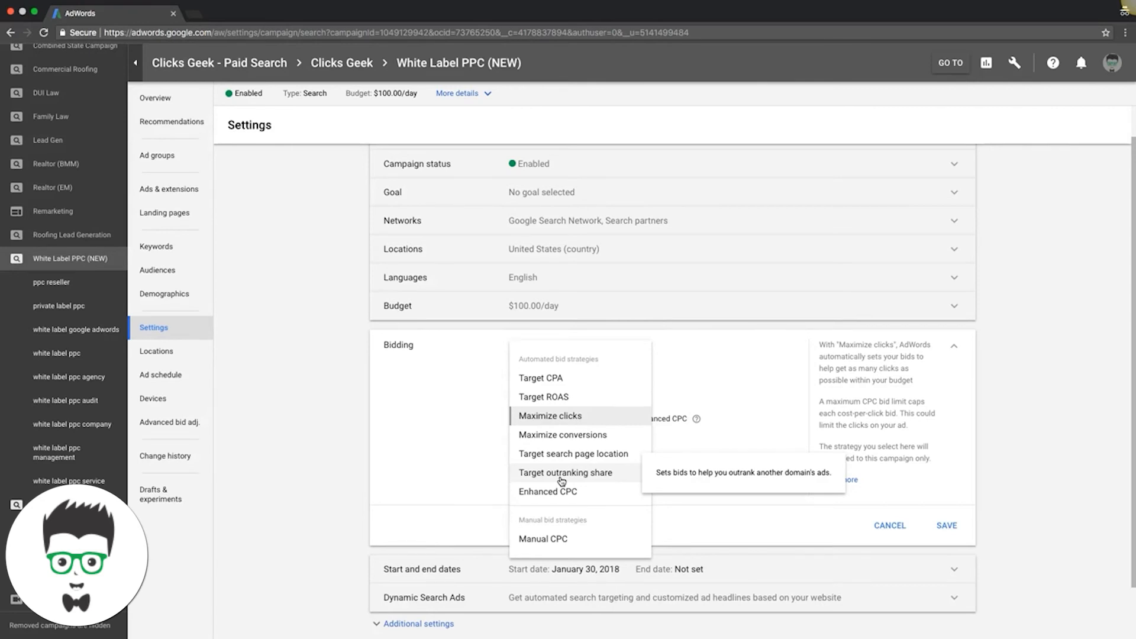
pyautogui.moveTo(610, 481)
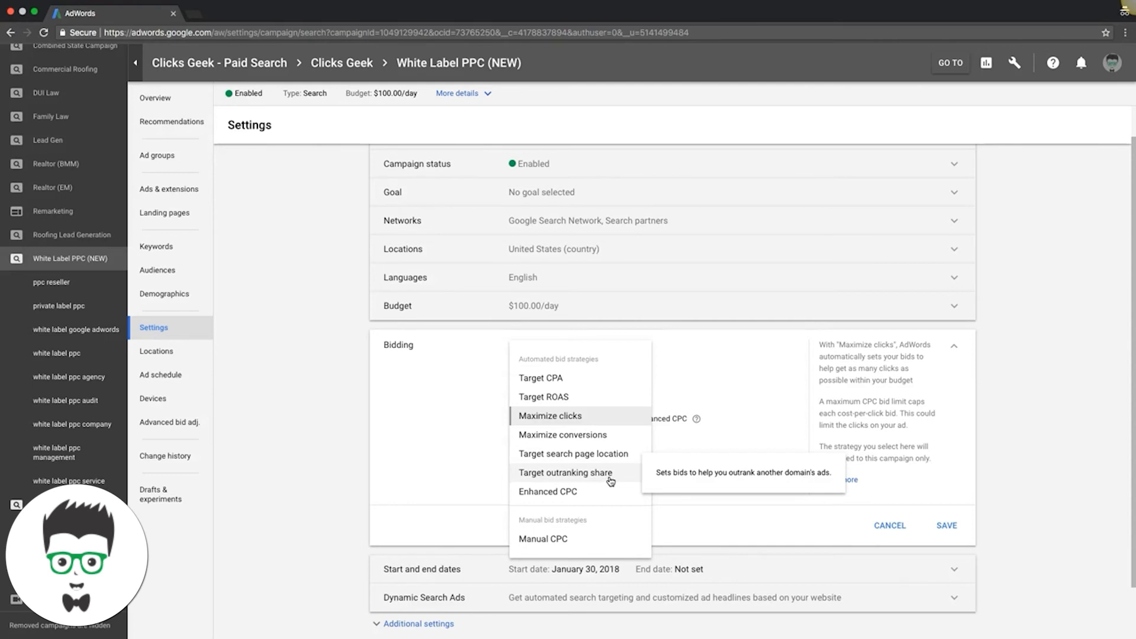
pyautogui.moveTo(556, 500)
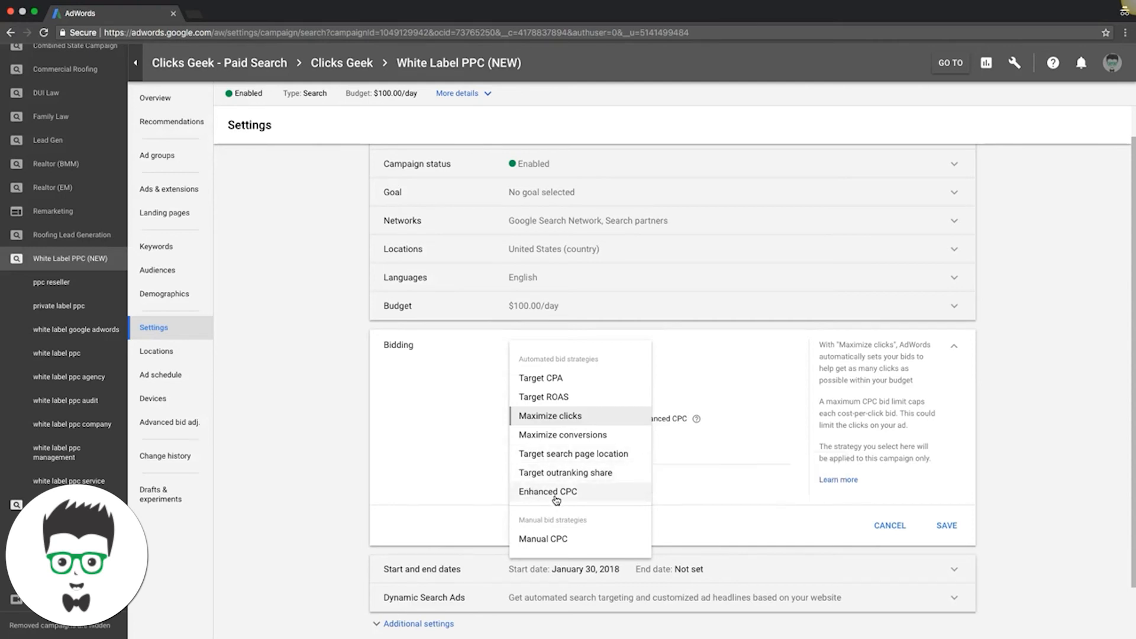
pyautogui.moveTo(548, 491)
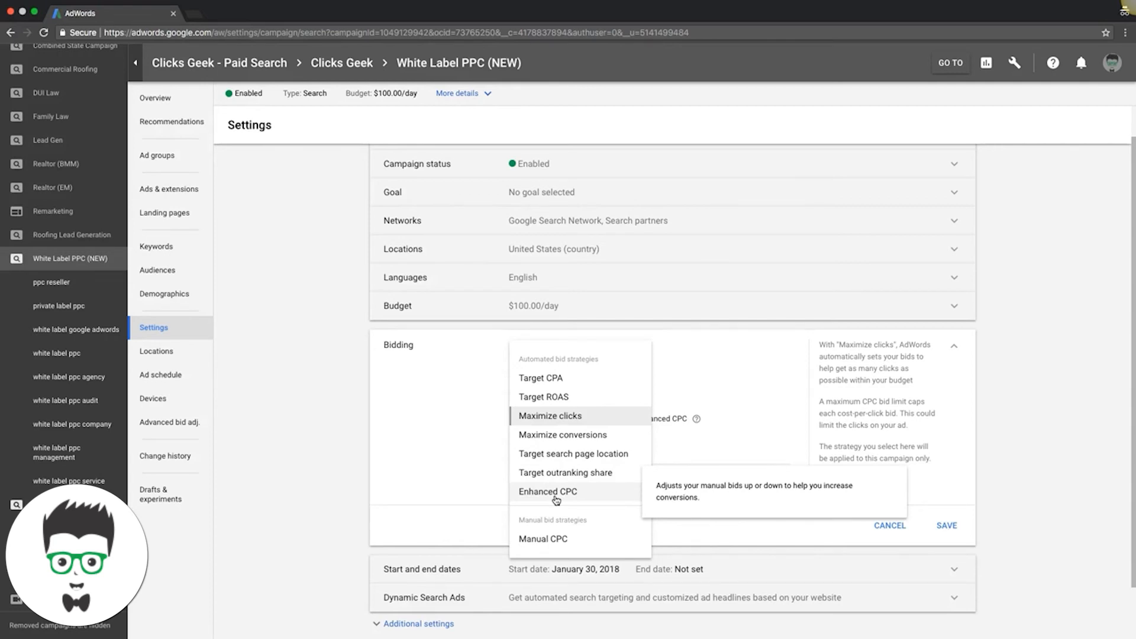
pyautogui.moveTo(543, 538)
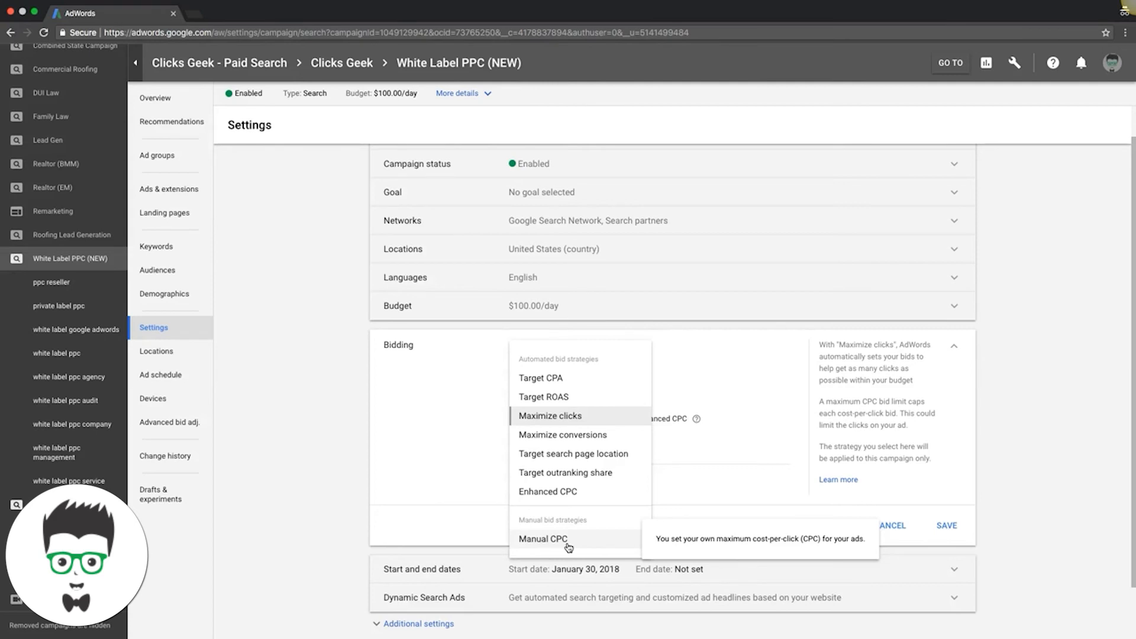
pyautogui.moveTo(570, 493)
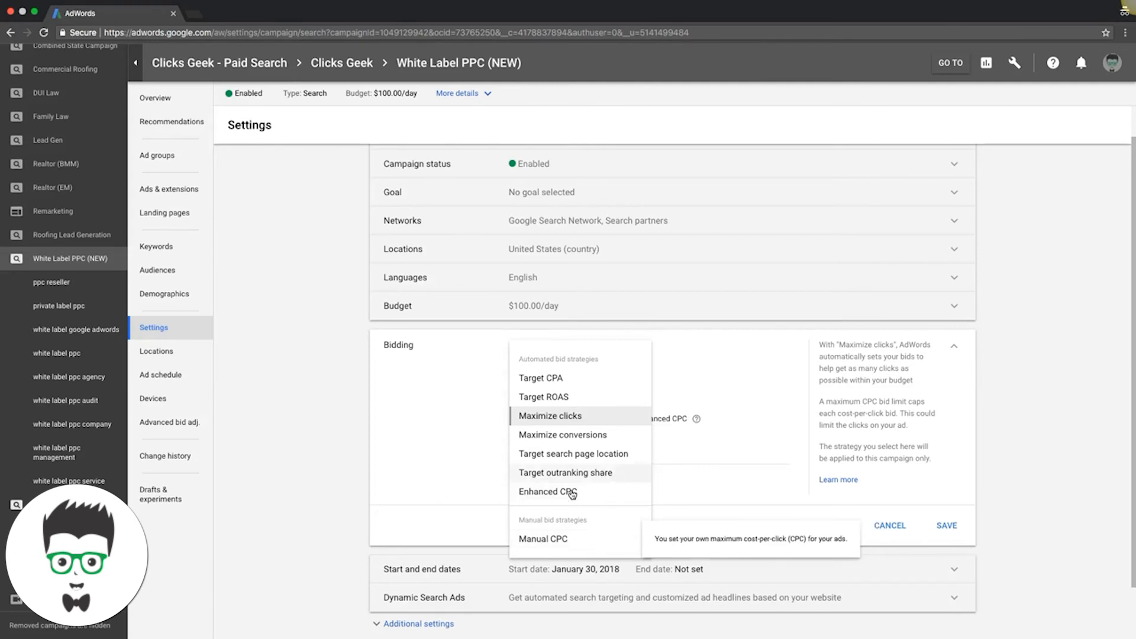
pyautogui.moveTo(544, 396)
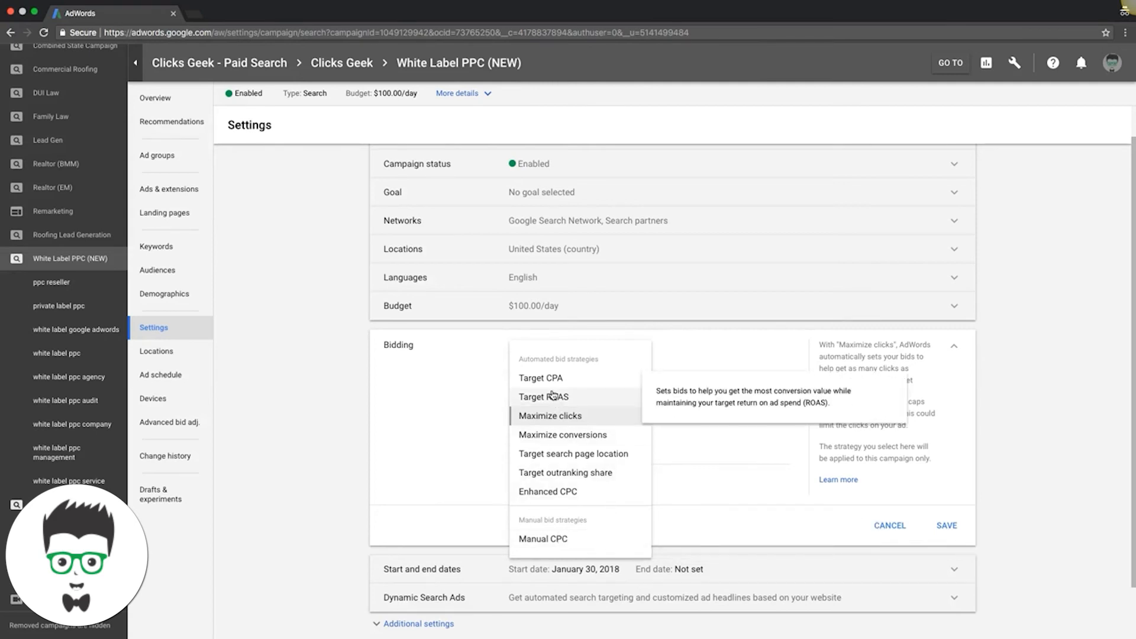
pyautogui.moveTo(573, 542)
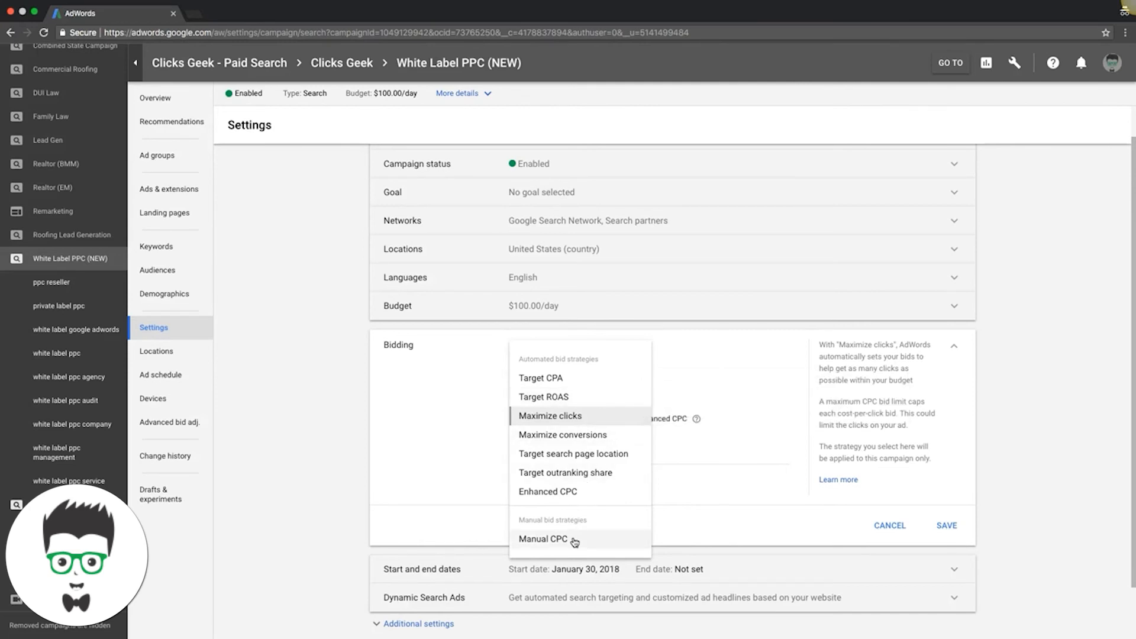
pyautogui.moveTo(542, 538)
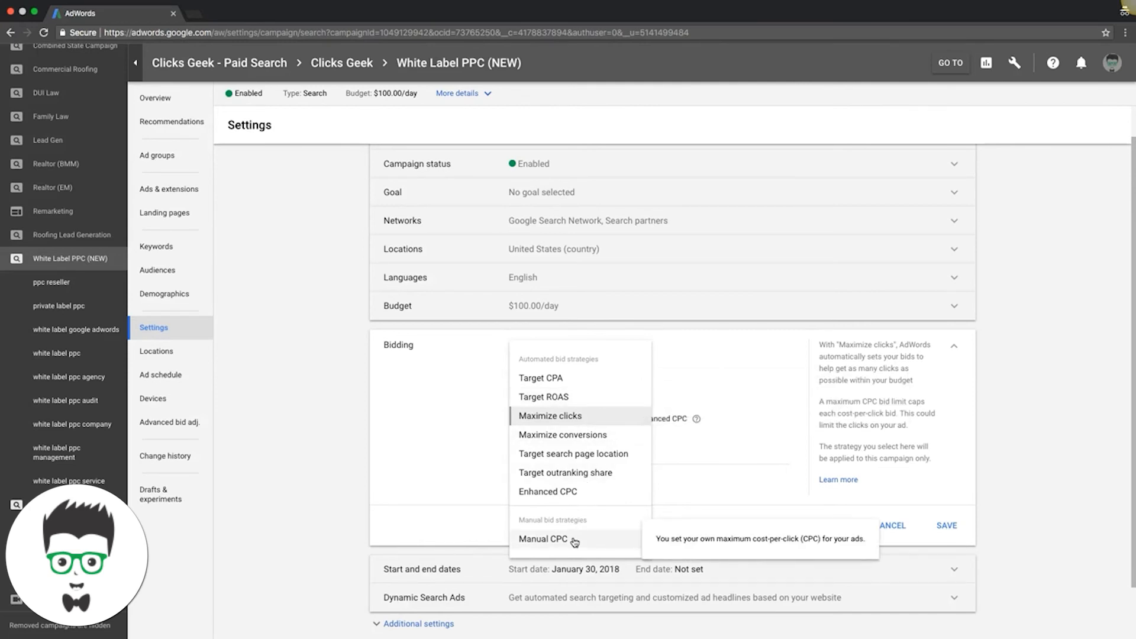
pyautogui.moveTo(538, 544)
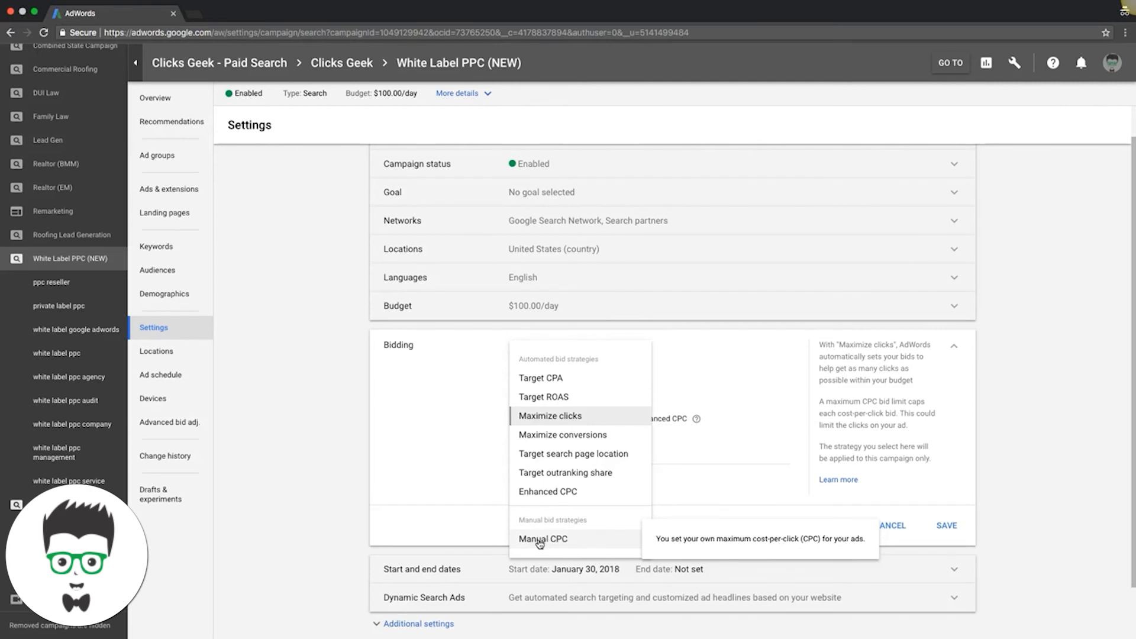
pyautogui.moveTo(547, 491)
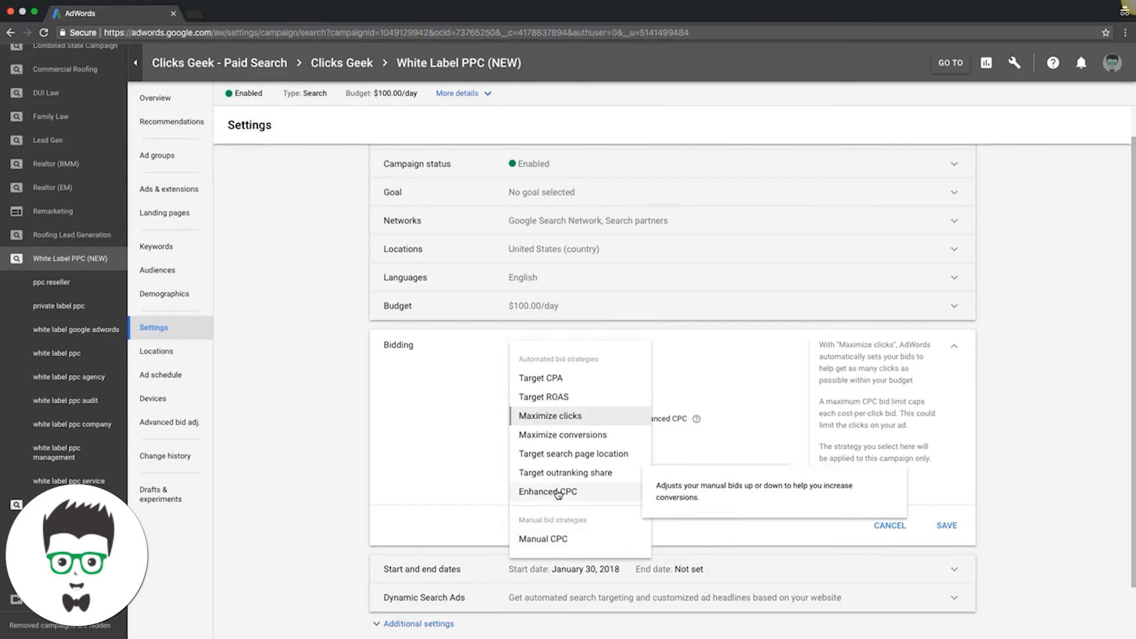
pyautogui.moveTo(549, 416)
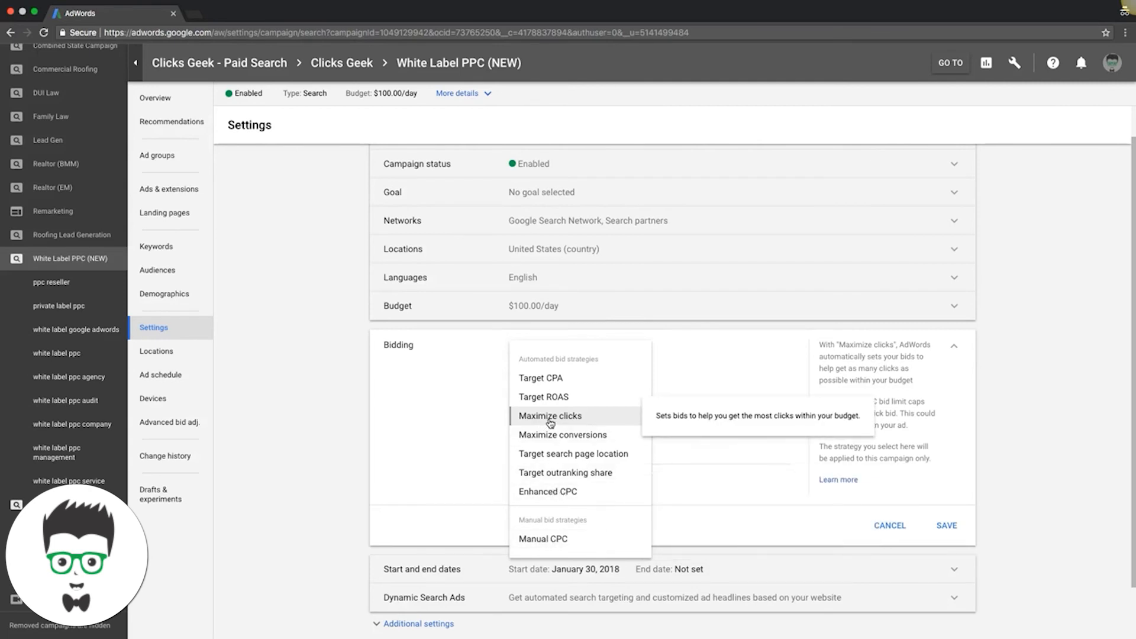
# - Select Maximize clicks so the optional Maximum CPC bid limit field appears
pyautogui.click(550, 416)
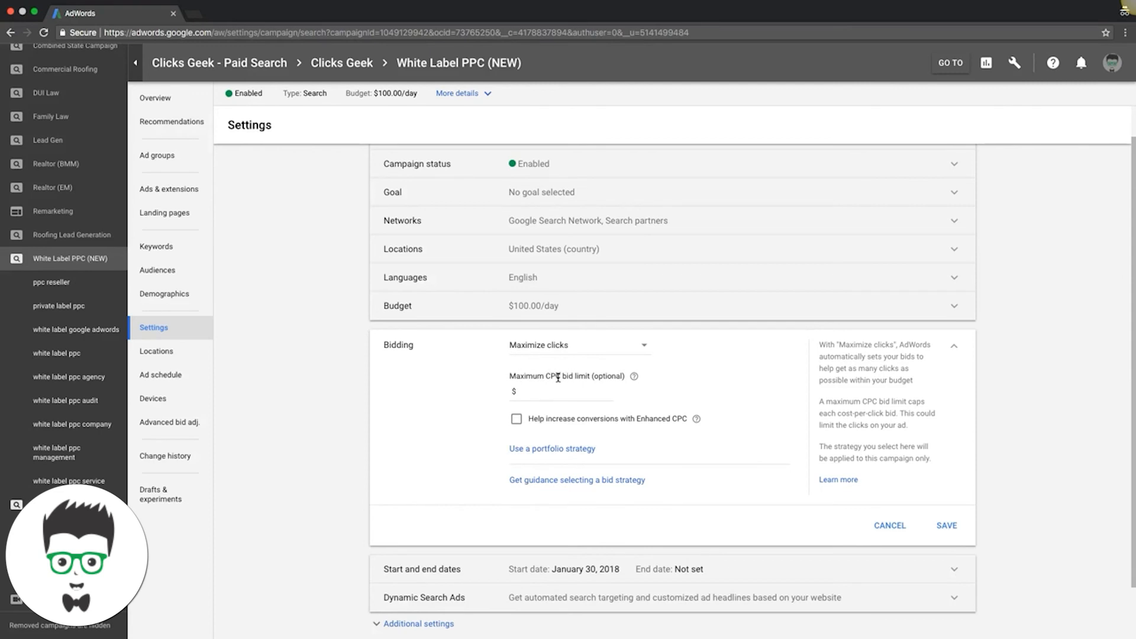
pyautogui.moveTo(488, 404)
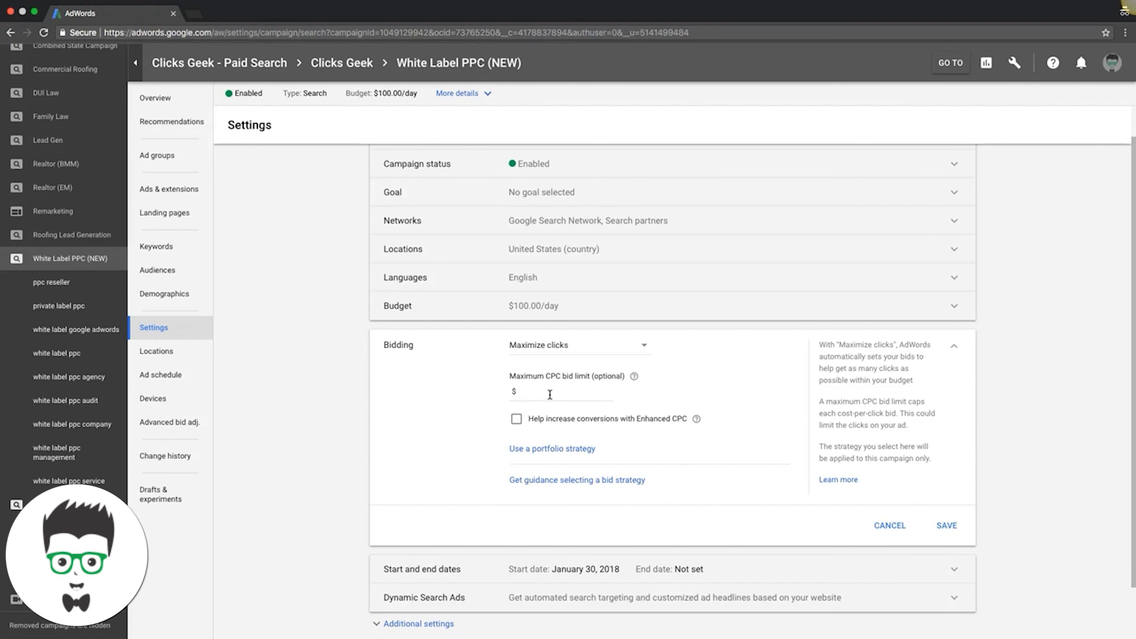
pyautogui.moveTo(645, 397)
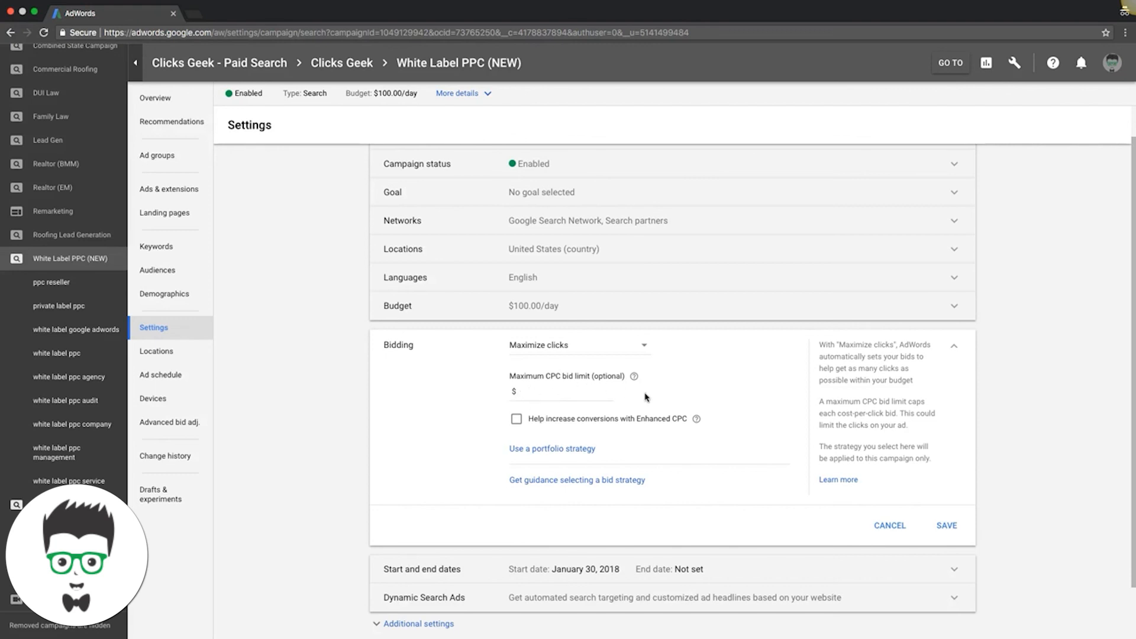
pyautogui.moveTo(376, 460)
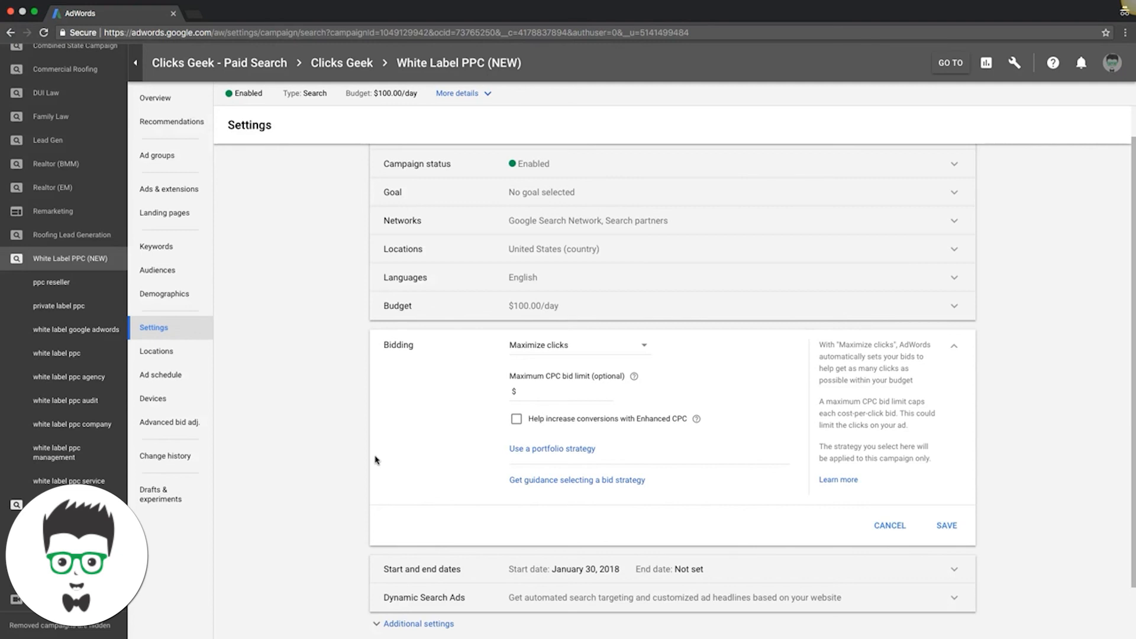